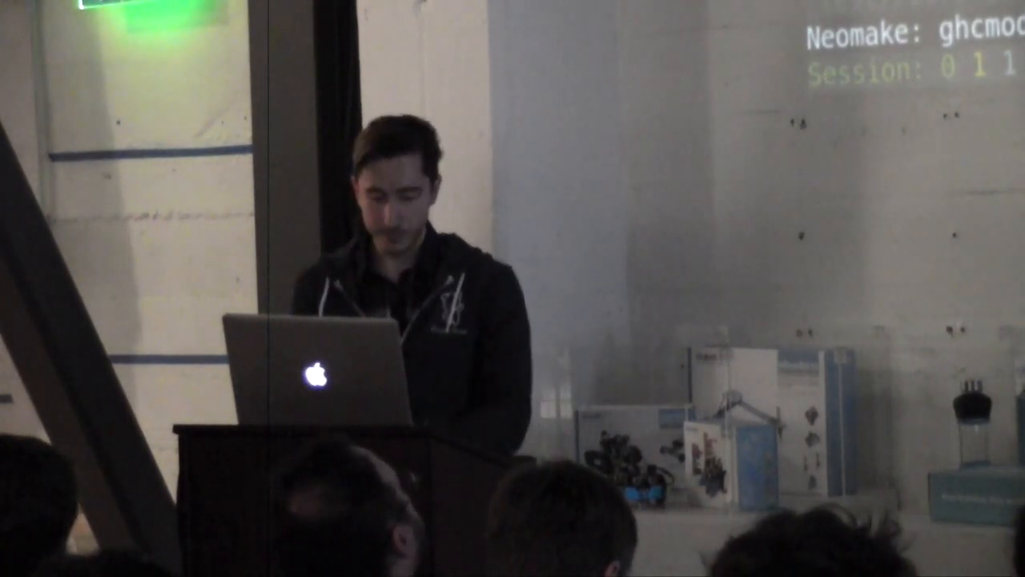
# Bring the FooParser.hs buffer into view at its module header and imports
pyautogui.press('i')
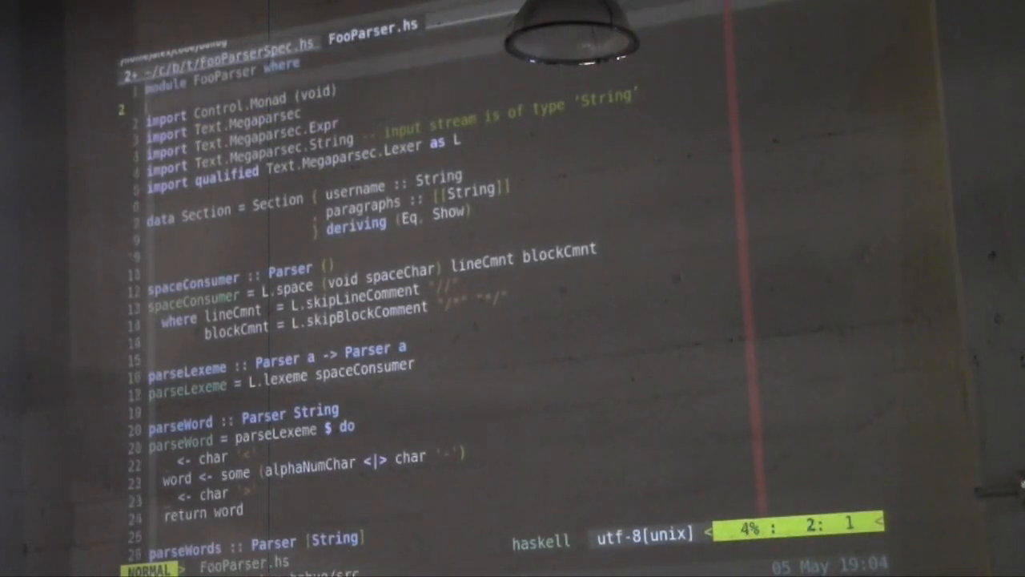
# Open the sample input file of username sections in a split below the parser source
pyautogui.scroll(-3)
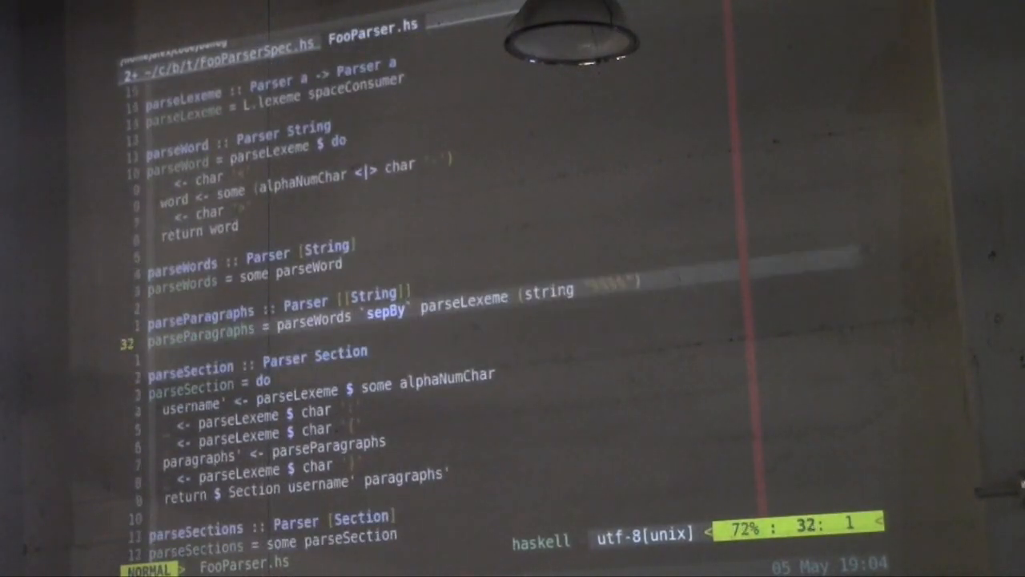
pyautogui.press('V')
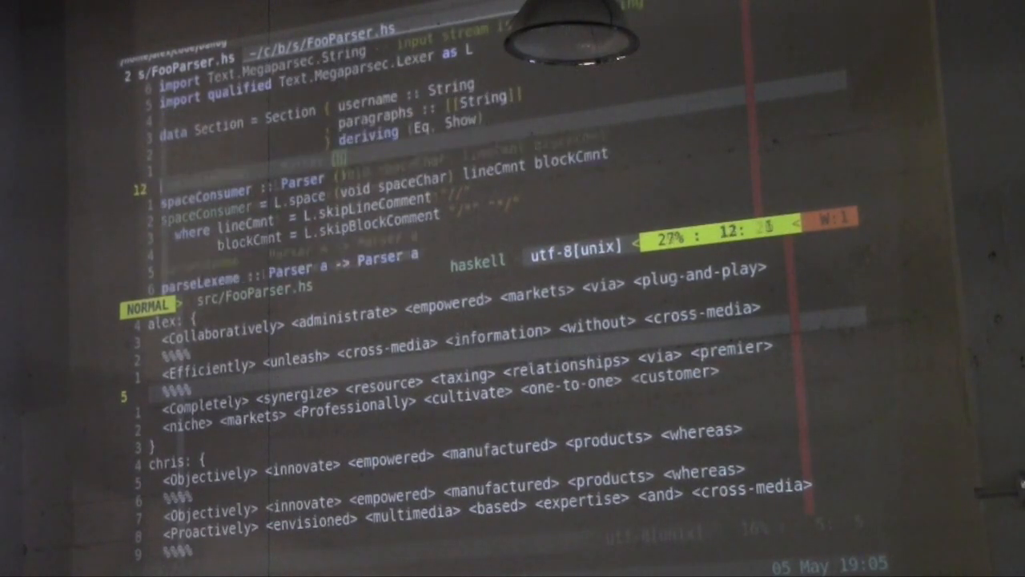
# Save the parser and spec buffers and start a stack test rebuild in the terminal
pyautogui.scroll(-3)
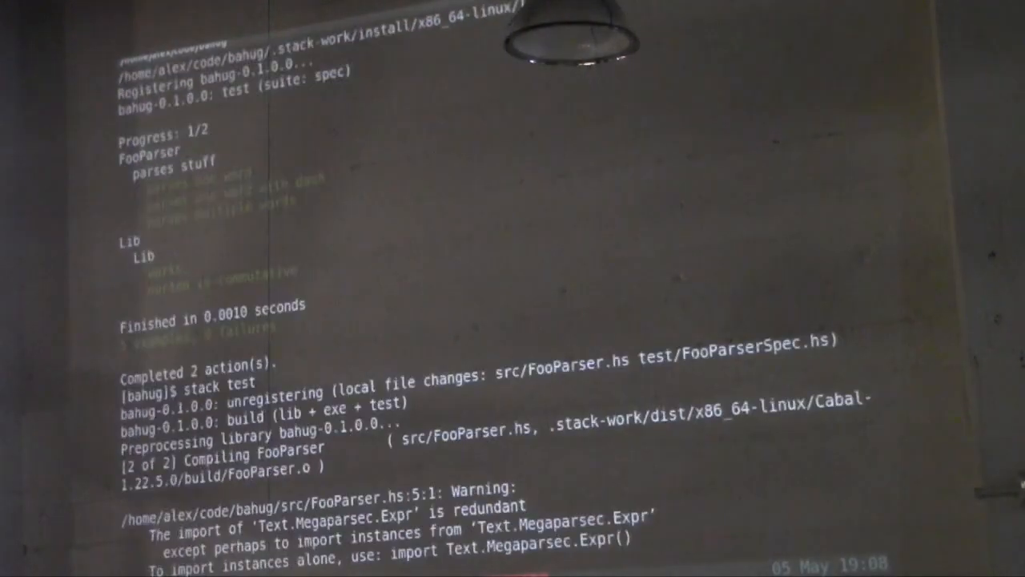
# Review the redundant Text.Megaparsec.Expr import warning, then return to FooParser.hs beside its spec
pyautogui.scroll(-3)
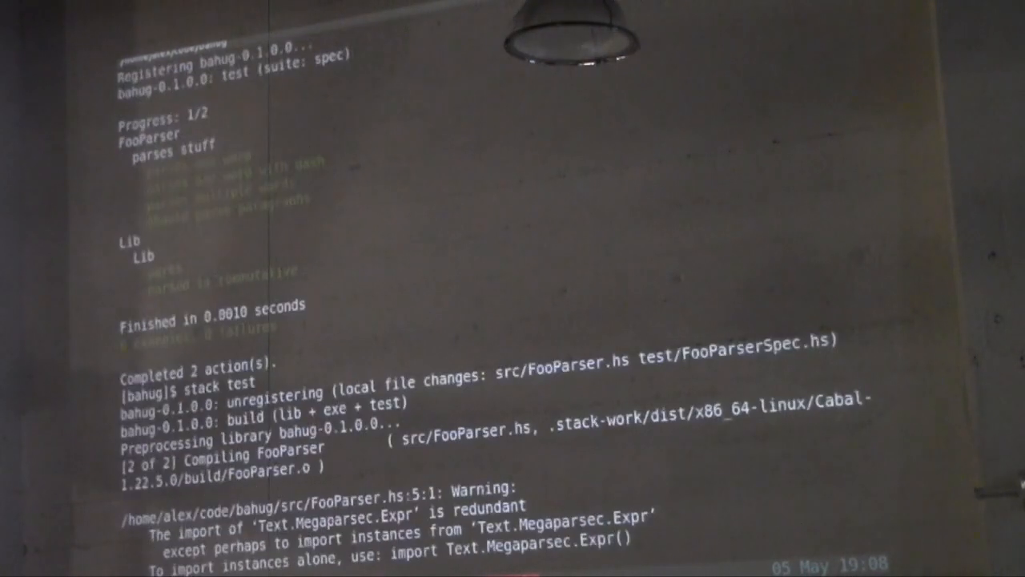
pyautogui.scroll(-3)
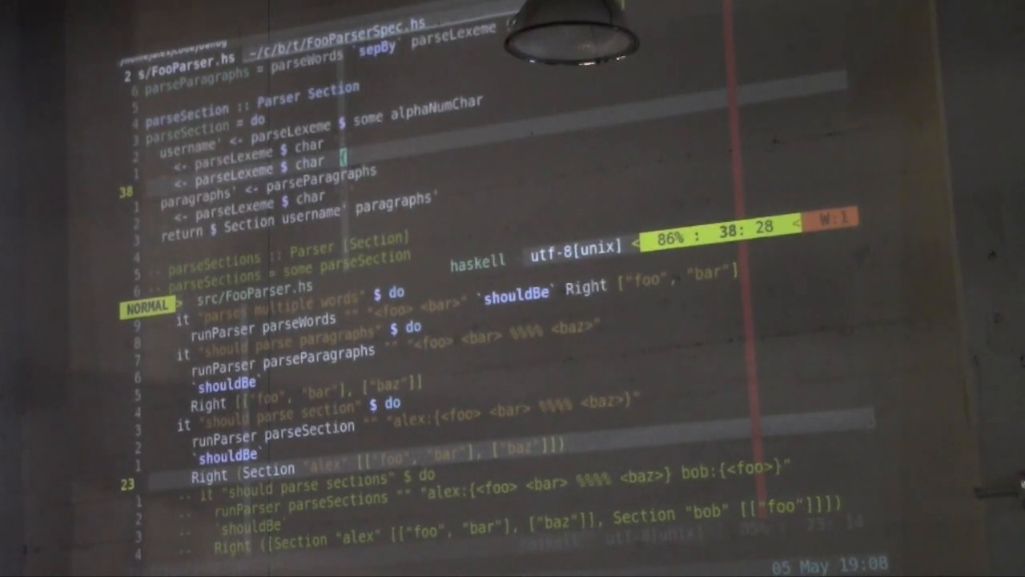
# Uncomment the parseSections definition so it is built as some parseSection after parseSection
pyautogui.press('Down')
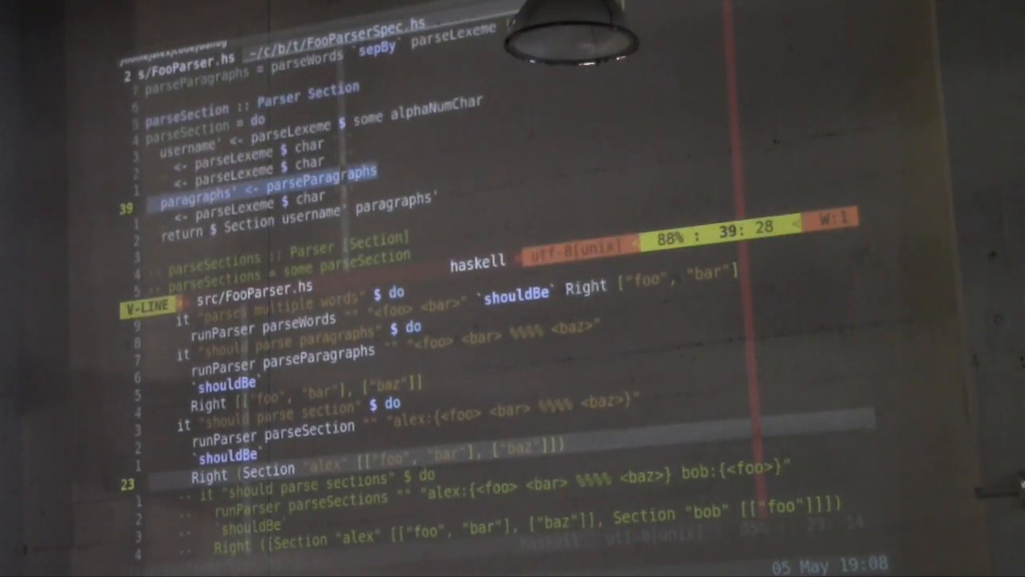
pyautogui.press('Escape')
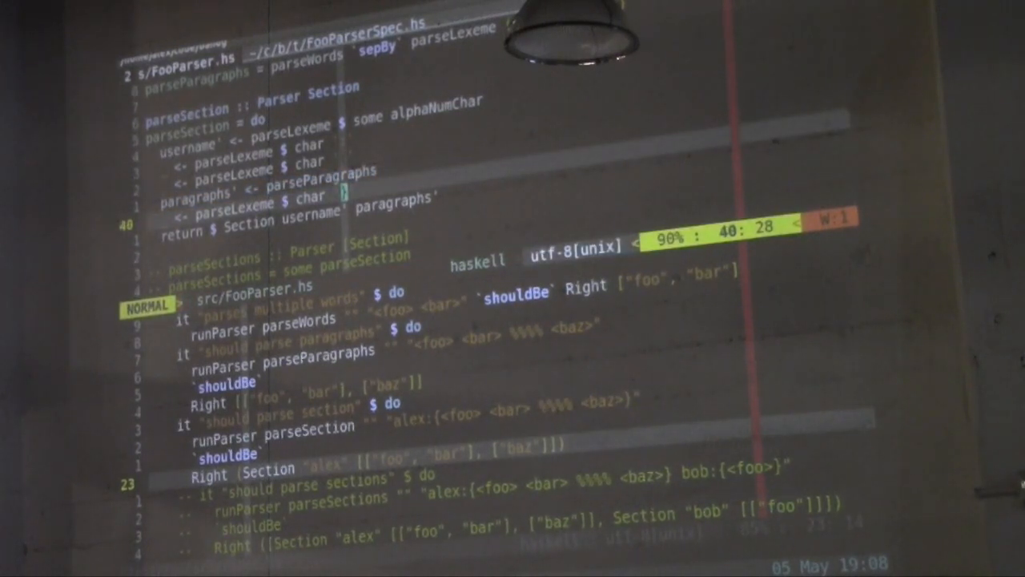
pyautogui.press('Down')
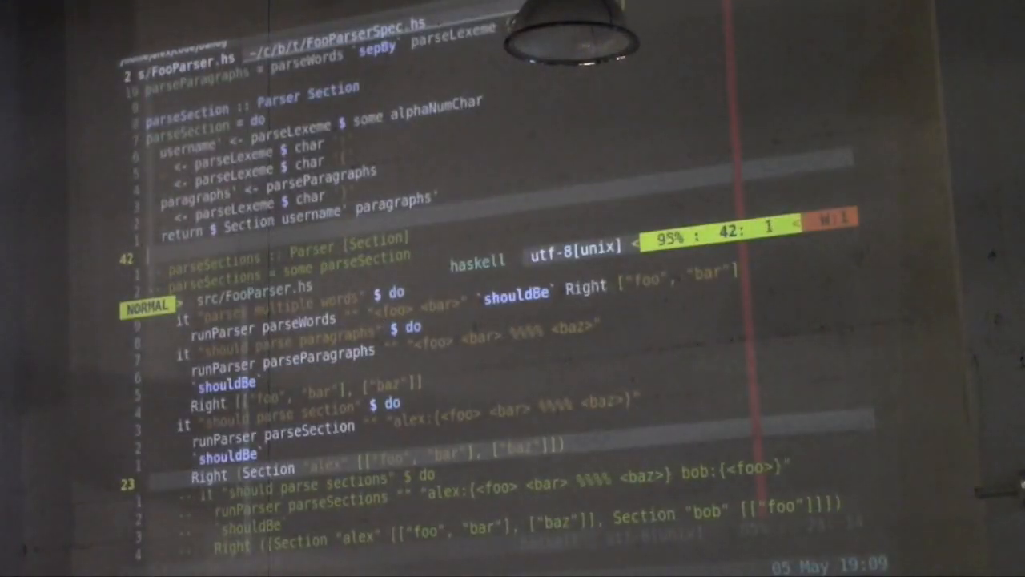
pyautogui.press('V')
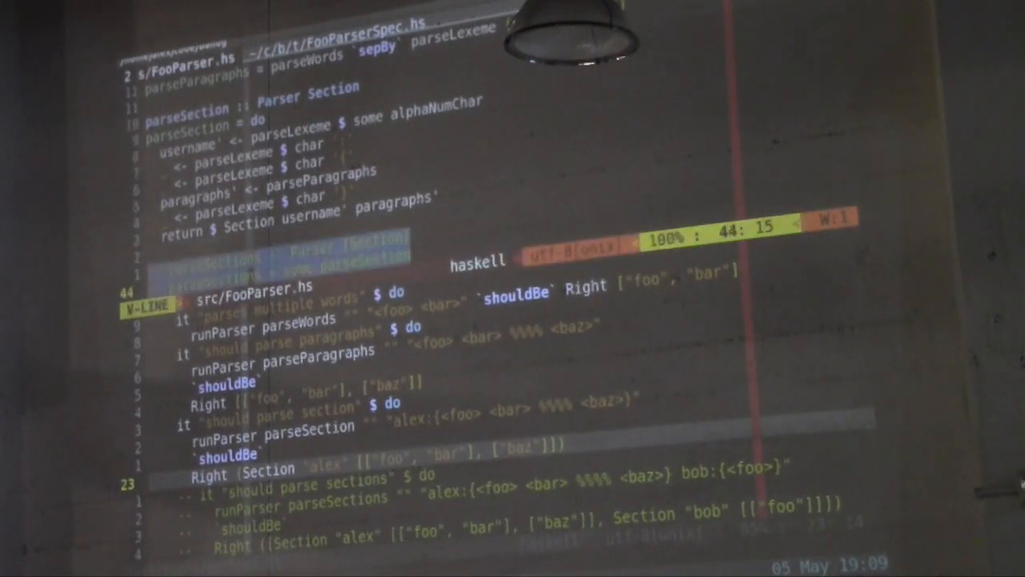
pyautogui.press('Escape')
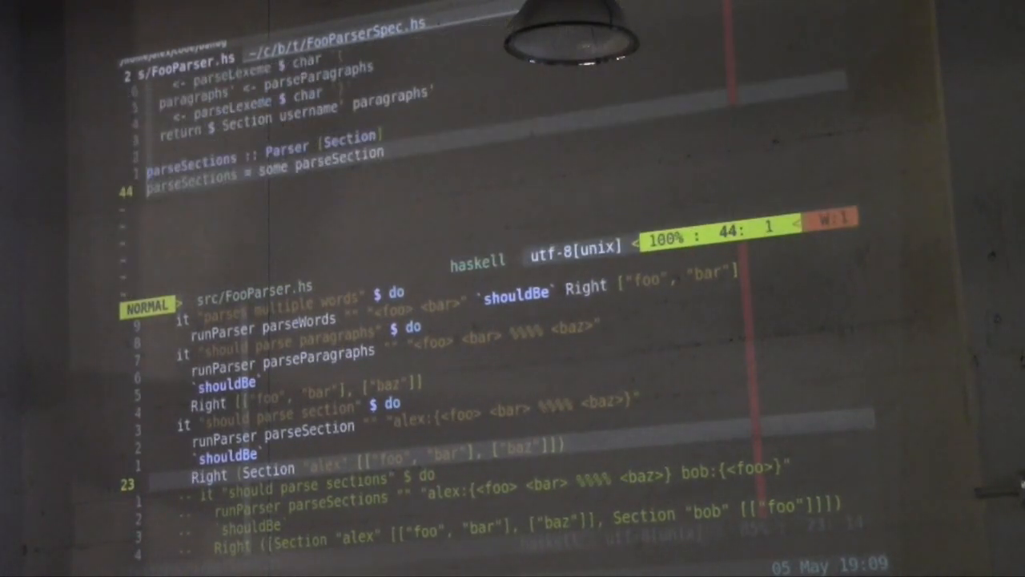